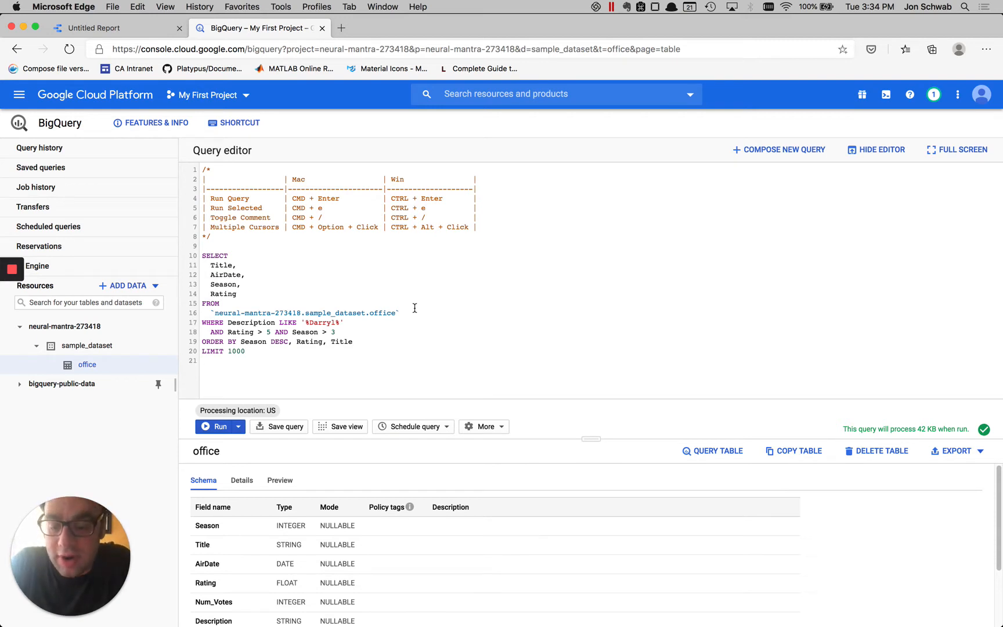
# Run the Darryl episodes query, returning 17 episodes rated above 5 after season 3
pyautogui.click(213, 426)
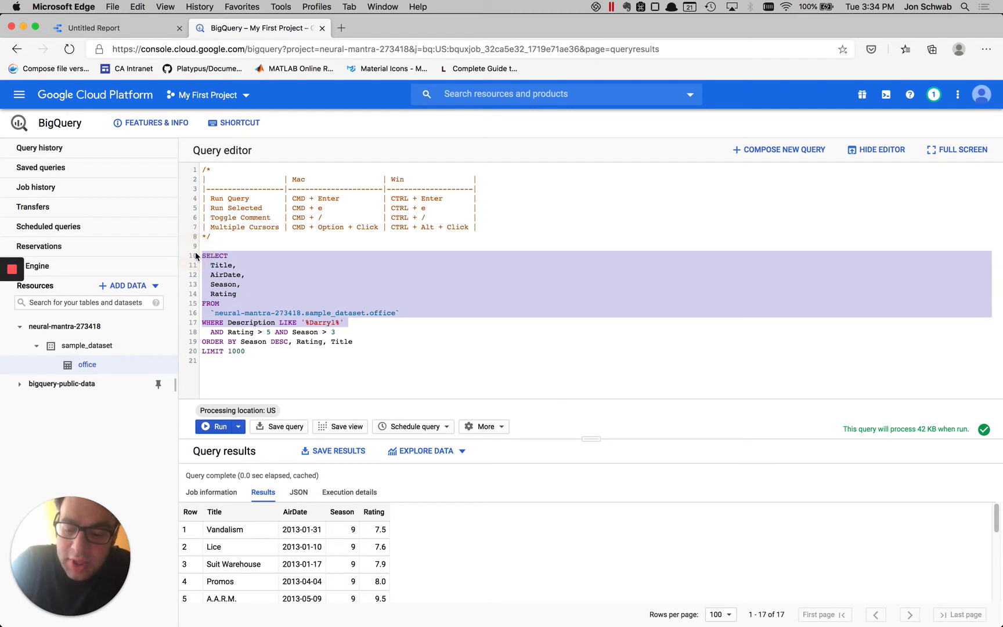
# Run only the SELECT-through-Description selection to get 18 rows, then deselect the text
pyautogui.click(213, 426)
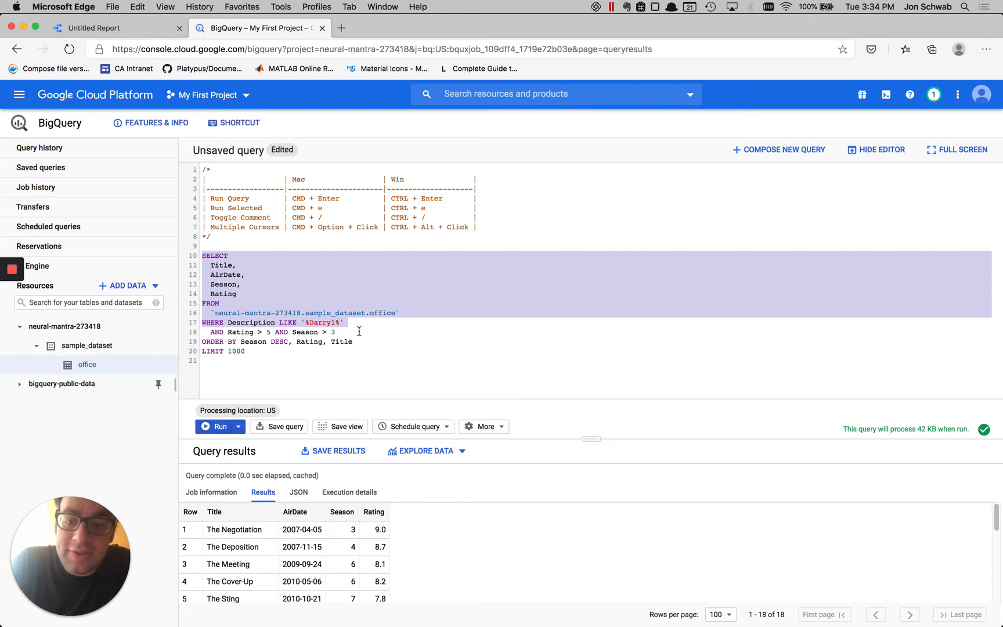
pyautogui.click(356, 342)
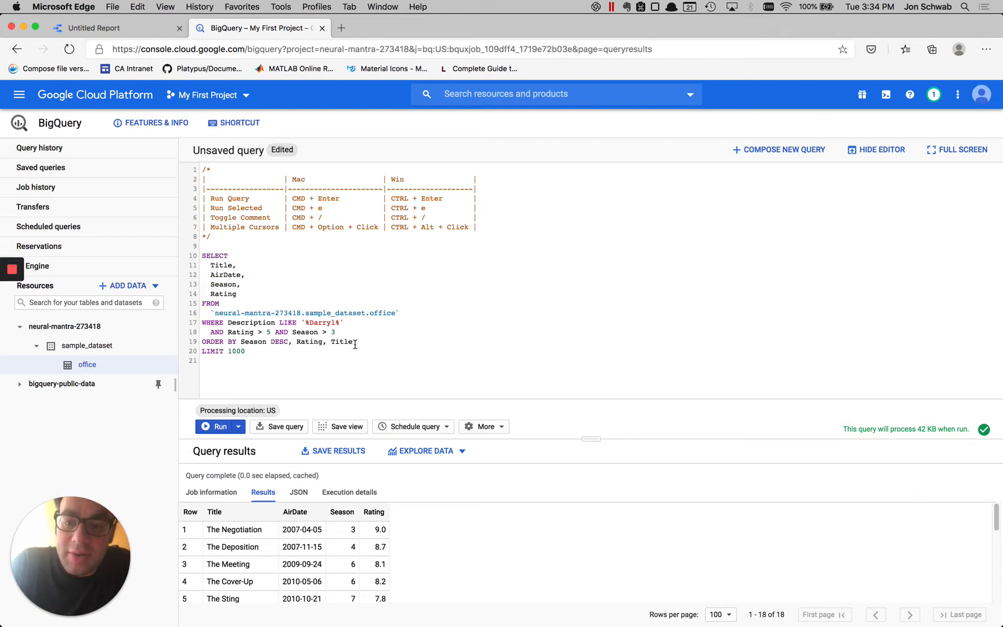
pyautogui.moveTo(203, 255); pyautogui.dragTo(245, 352)
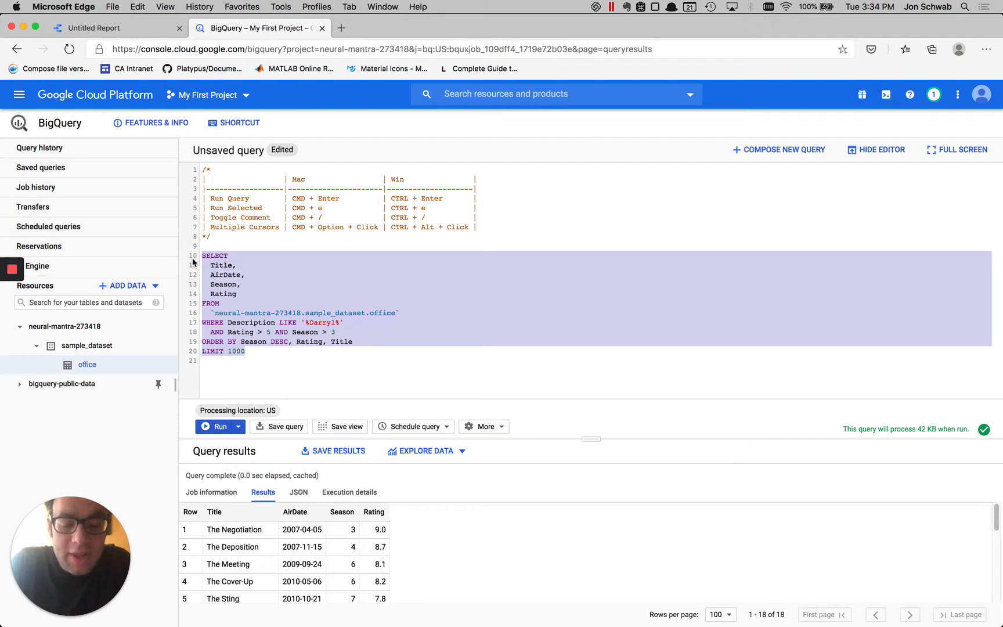
pyautogui.press('Cmd+/')
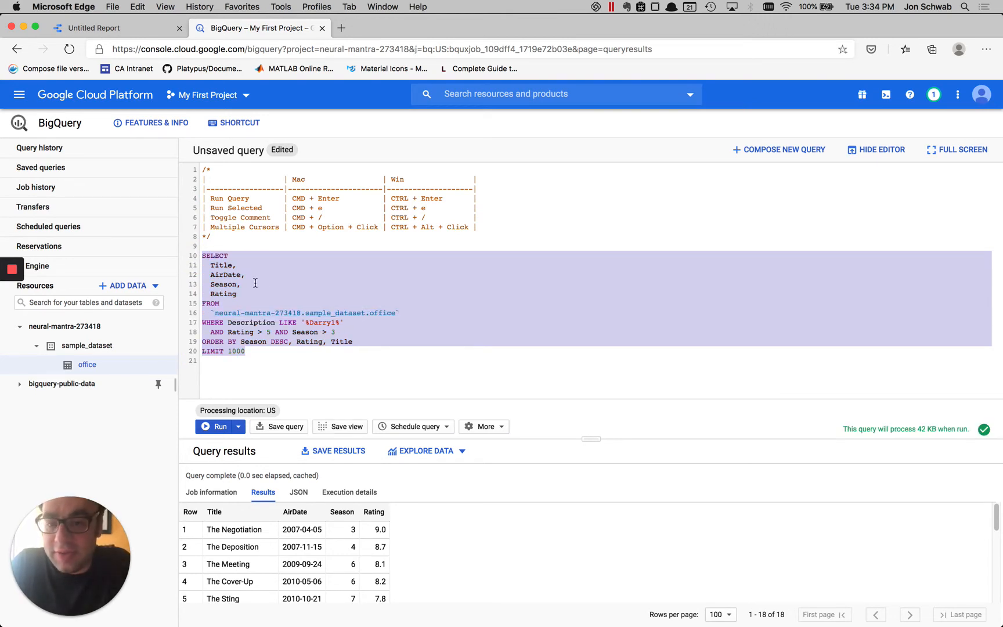
pyautogui.click(244, 284)
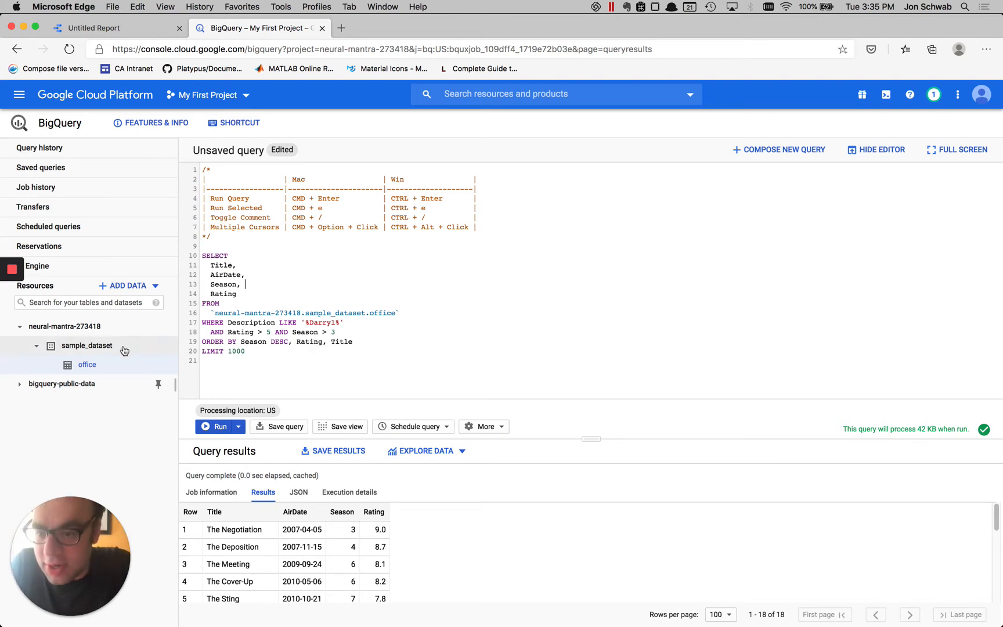
pyautogui.click(87, 365)
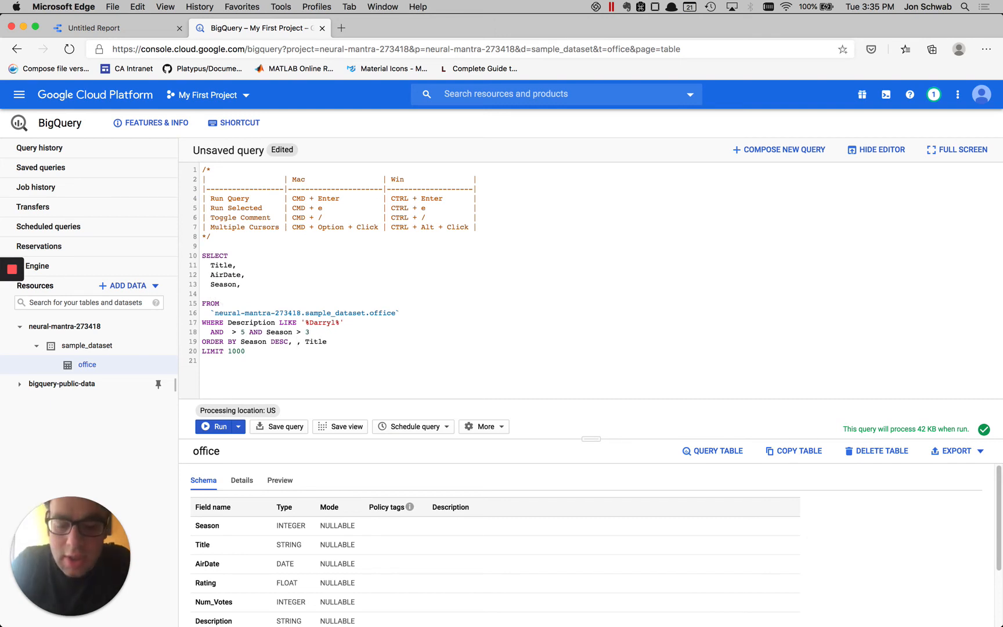
# Type Num_Votes at the three cursors in the column list, filter and ordering
pyautogui.write('Num_V')
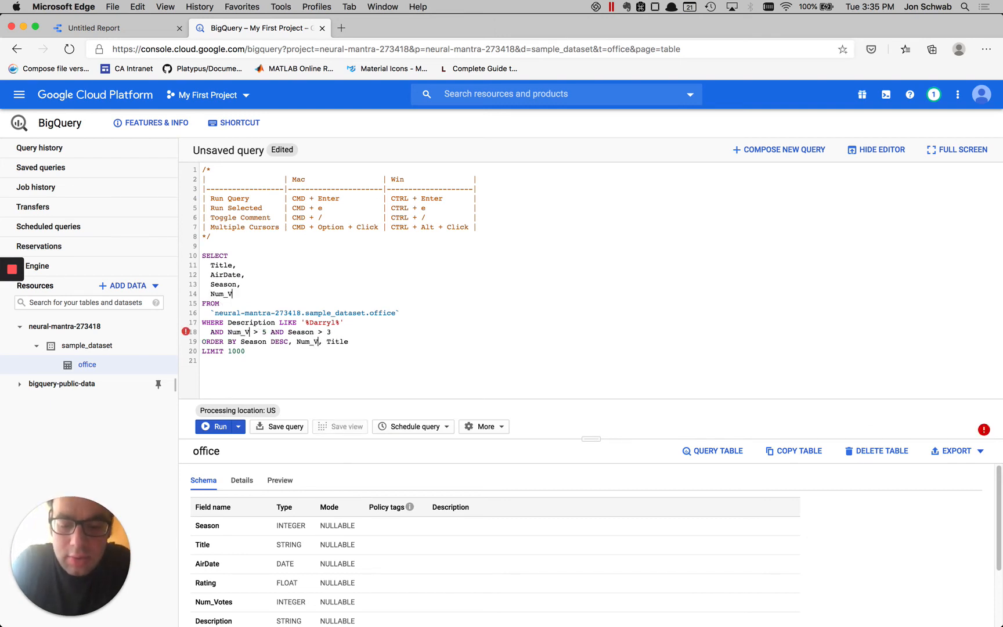
pyautogui.write('otes')
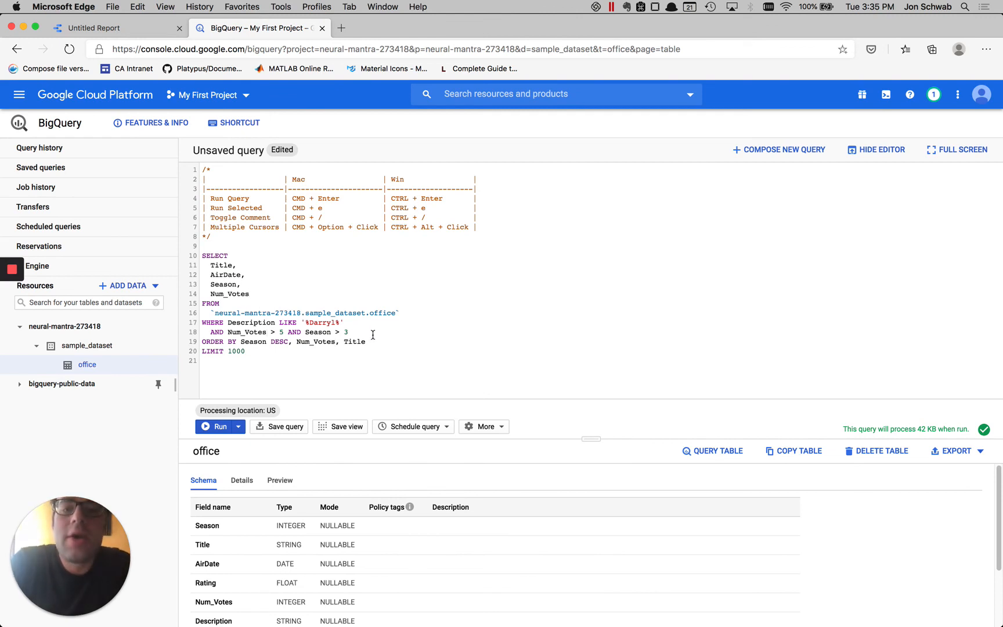
pyautogui.moveTo(403, 243)
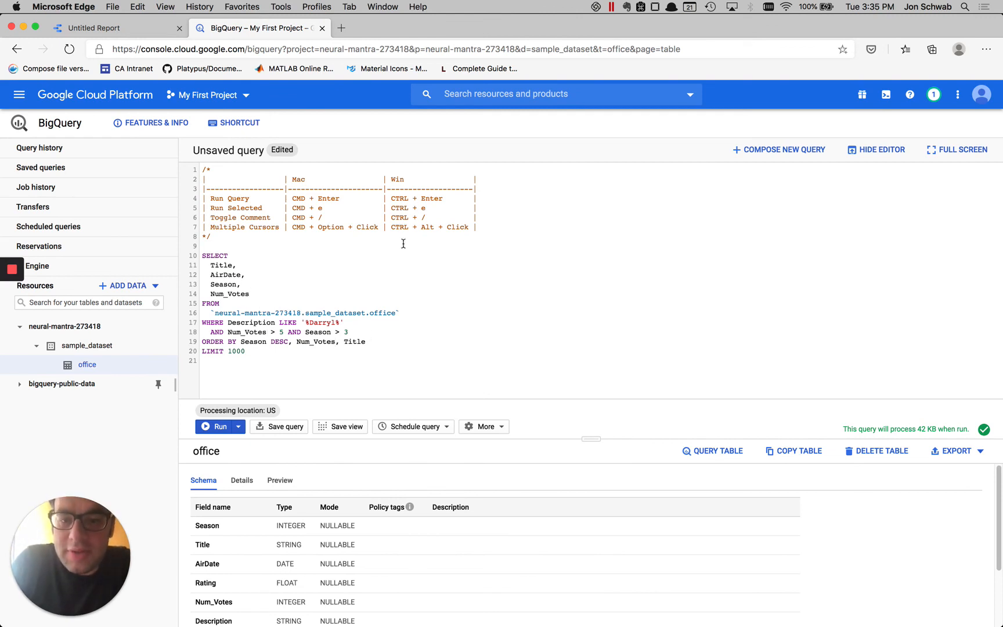
pyautogui.moveTo(477, 276)
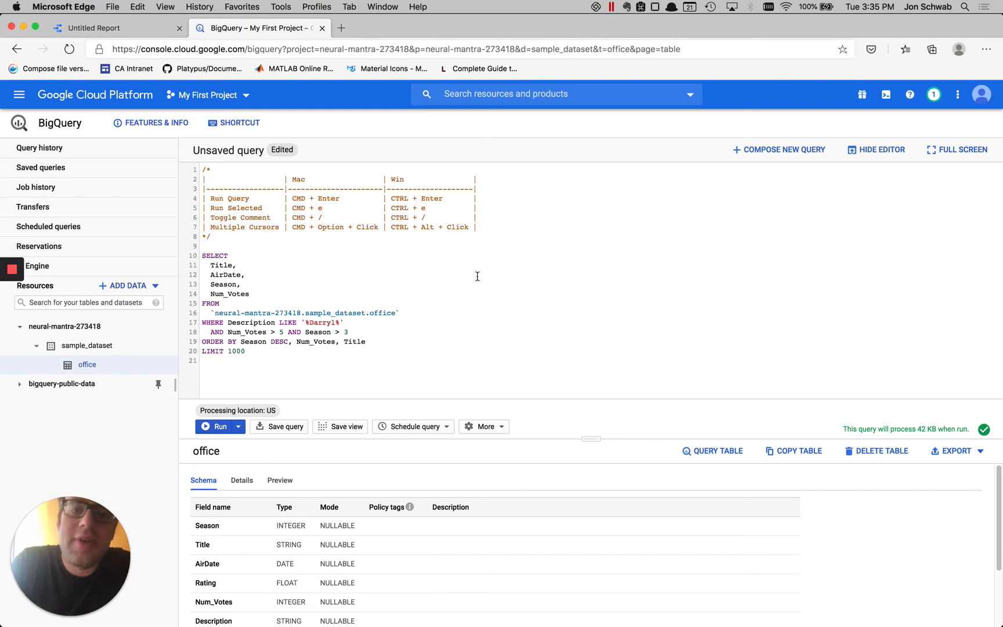